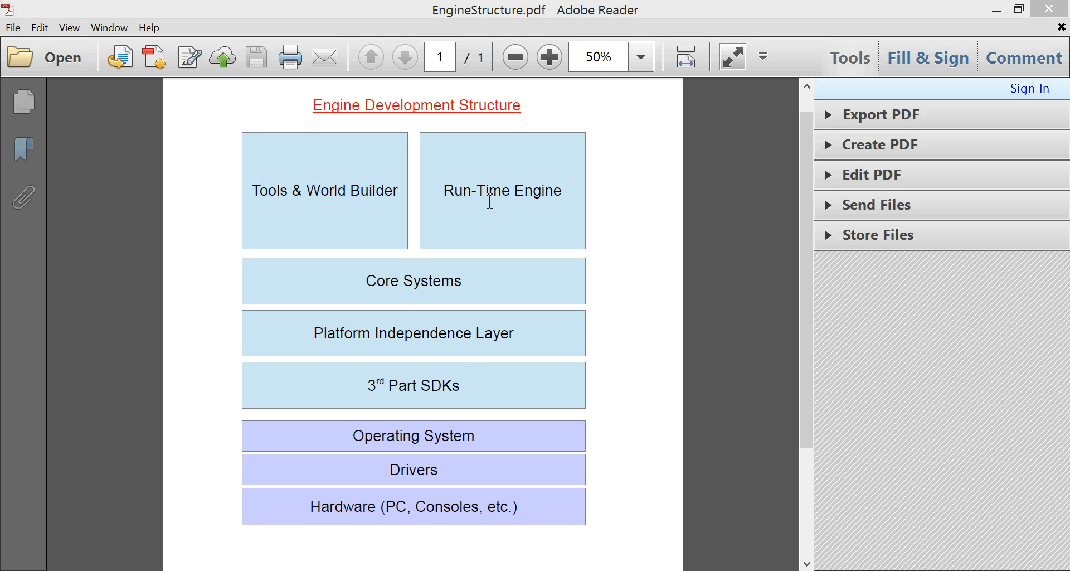
mouse_move(547, 368)
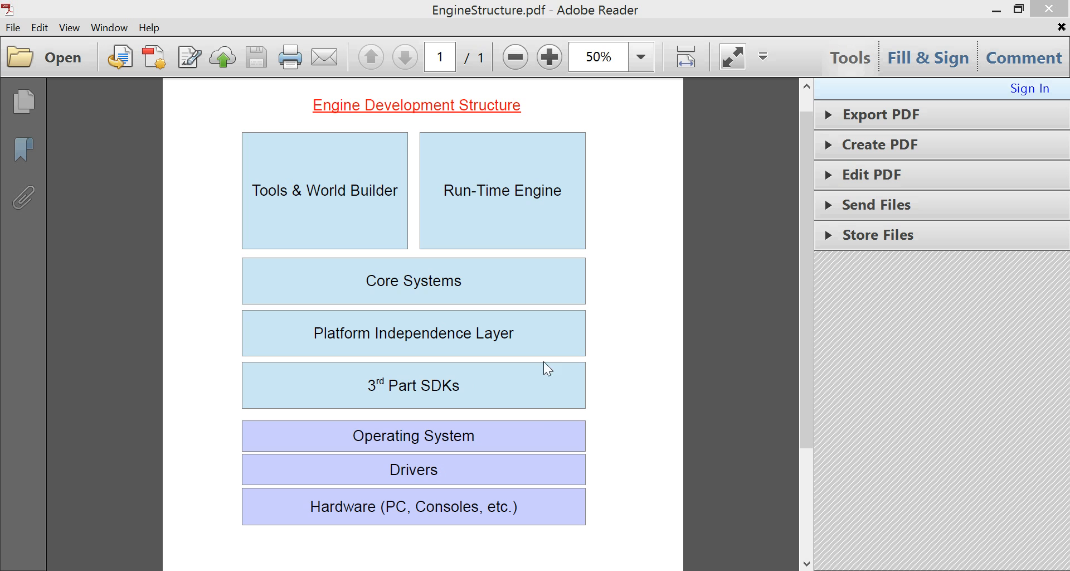
mouse_move(507, 412)
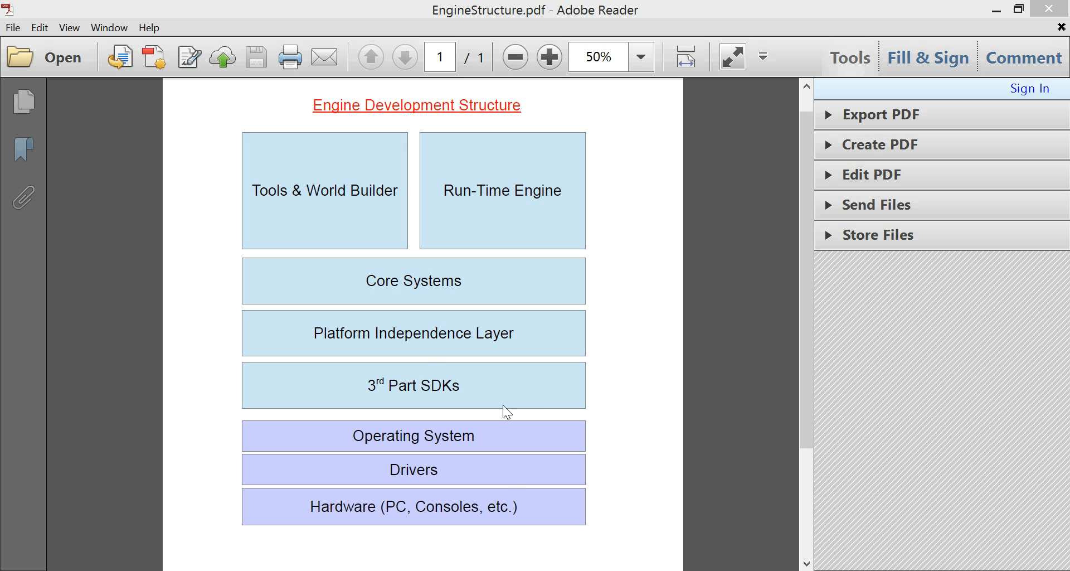
mouse_move(523, 489)
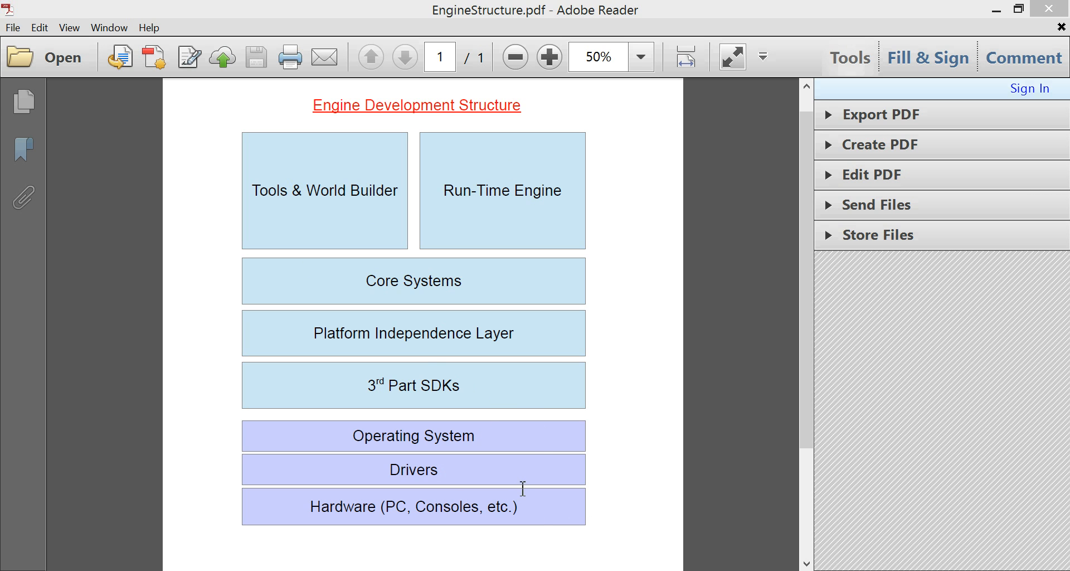
mouse_move(507, 458)
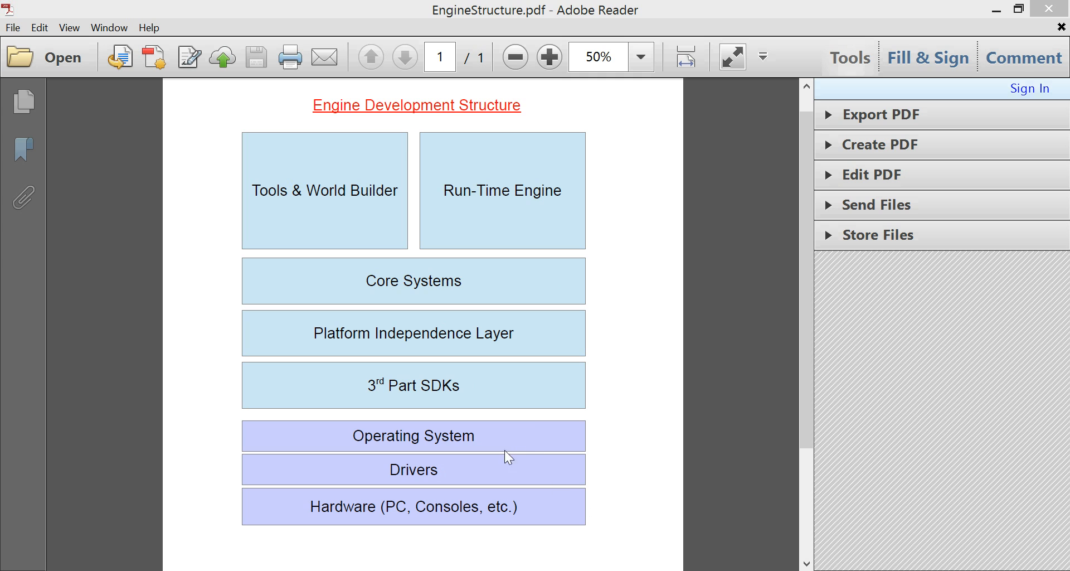
mouse_move(462, 507)
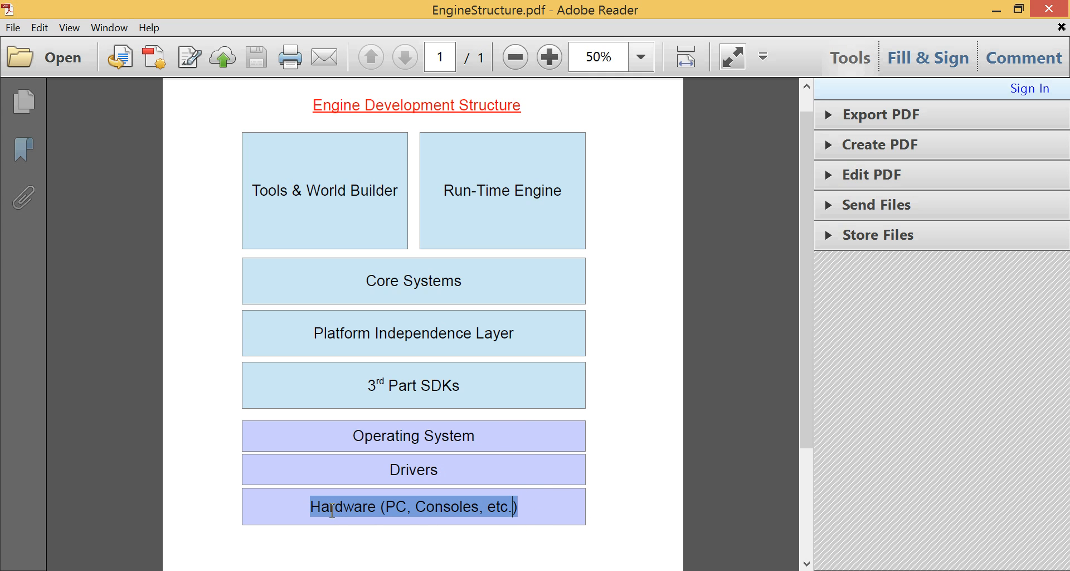
mouse_move(343, 182)
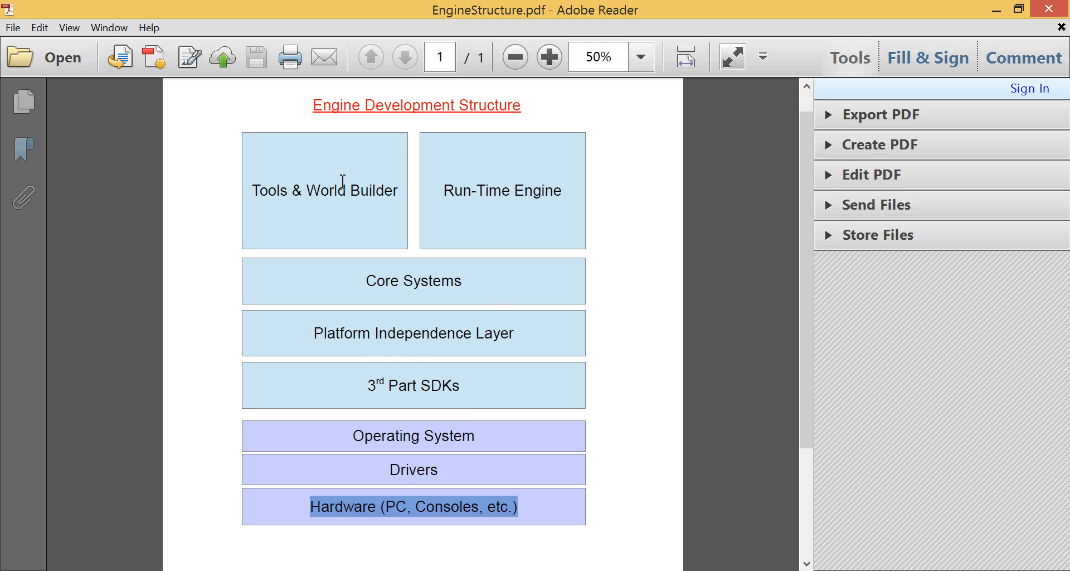
mouse_move(526, 492)
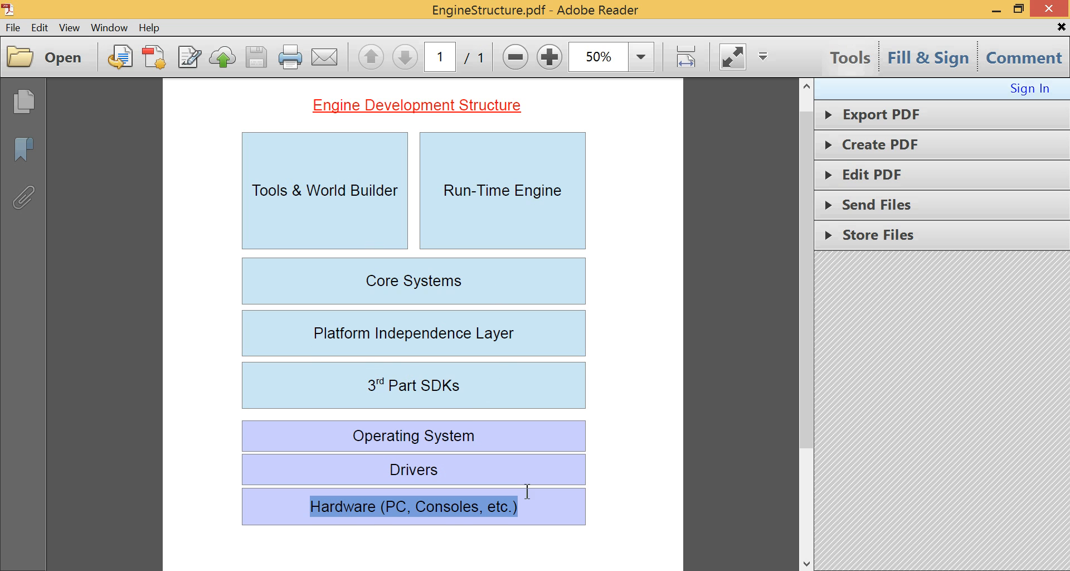
- Clear the Hardware marking and mark the Operating System layer name
click(413, 435)
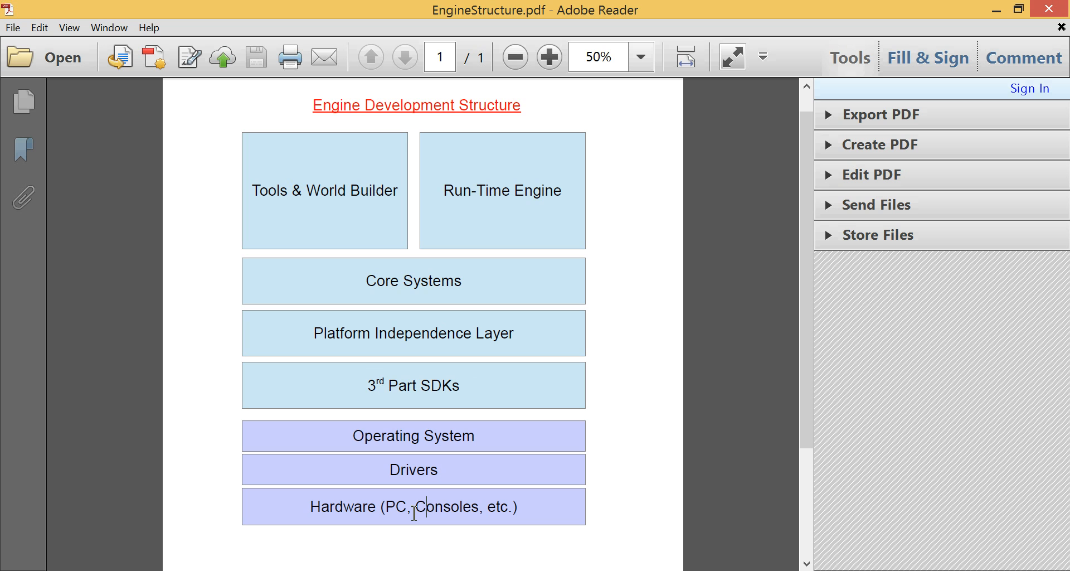
mouse_move(514, 515)
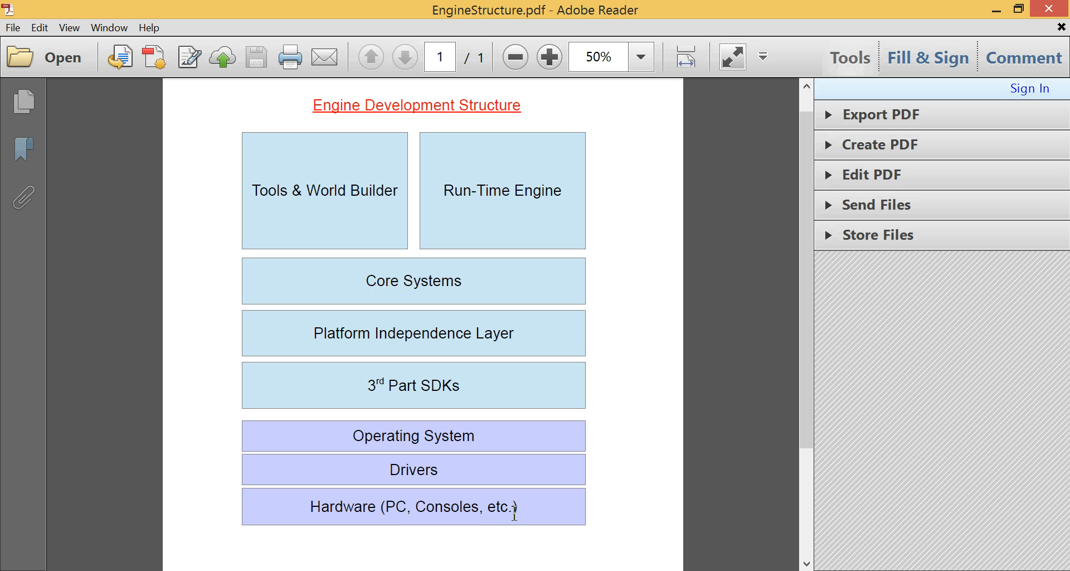
mouse_move(355, 513)
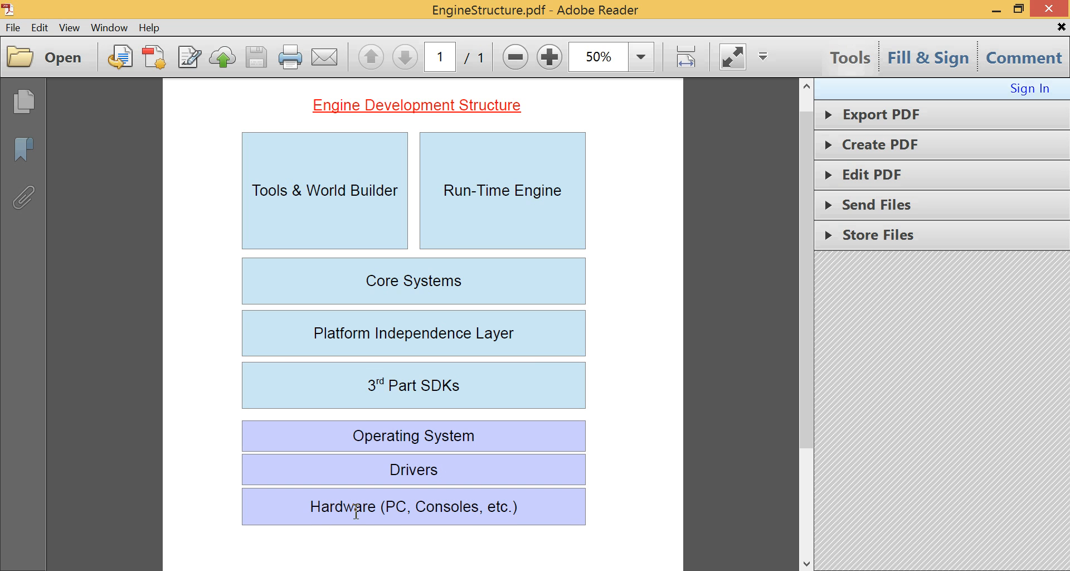
mouse_move(404, 504)
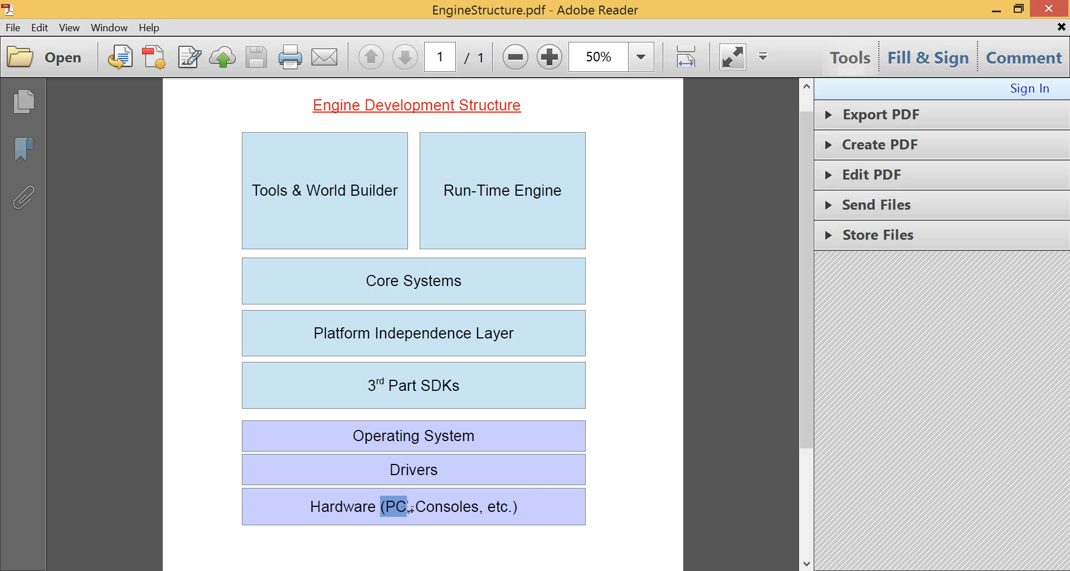
mouse_move(440, 461)
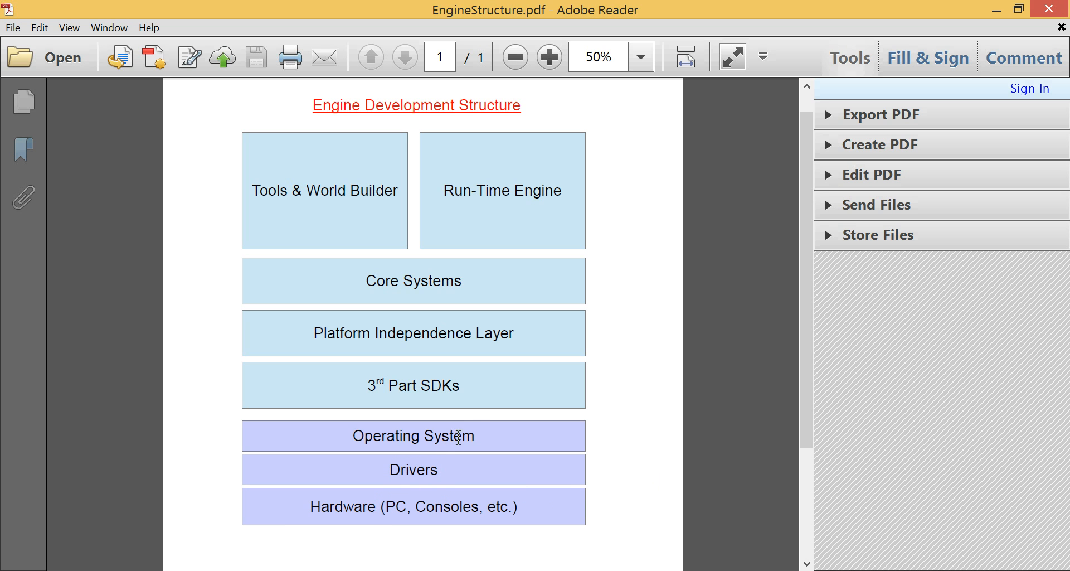
double_click(412, 436)
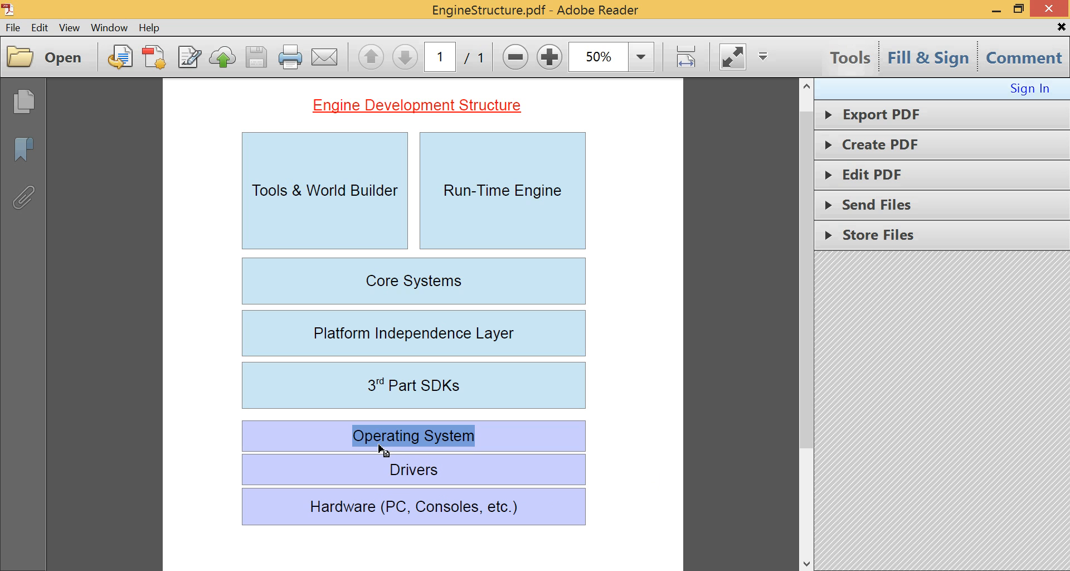
mouse_move(438, 444)
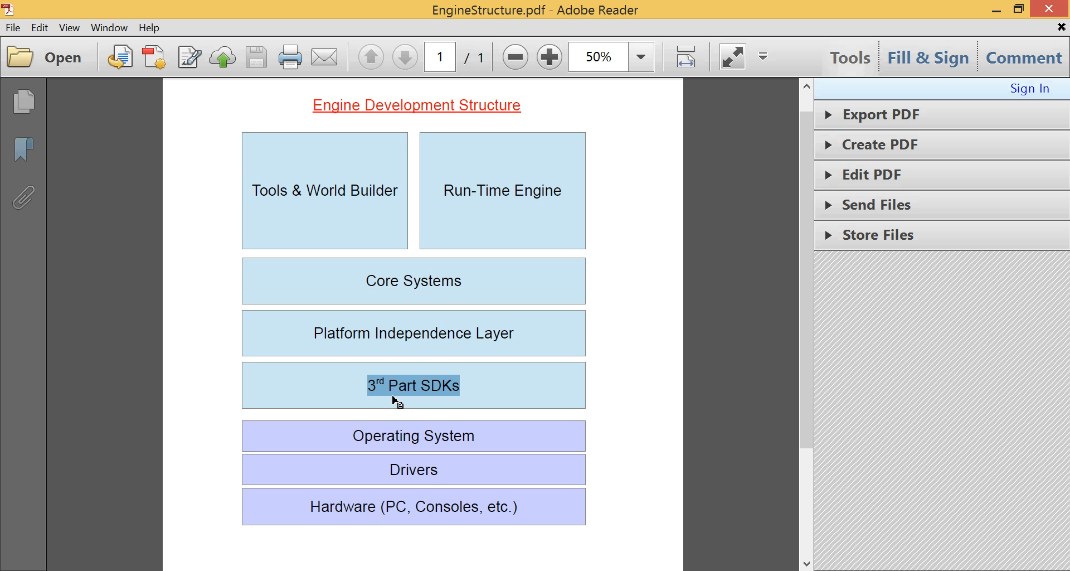
mouse_move(387, 398)
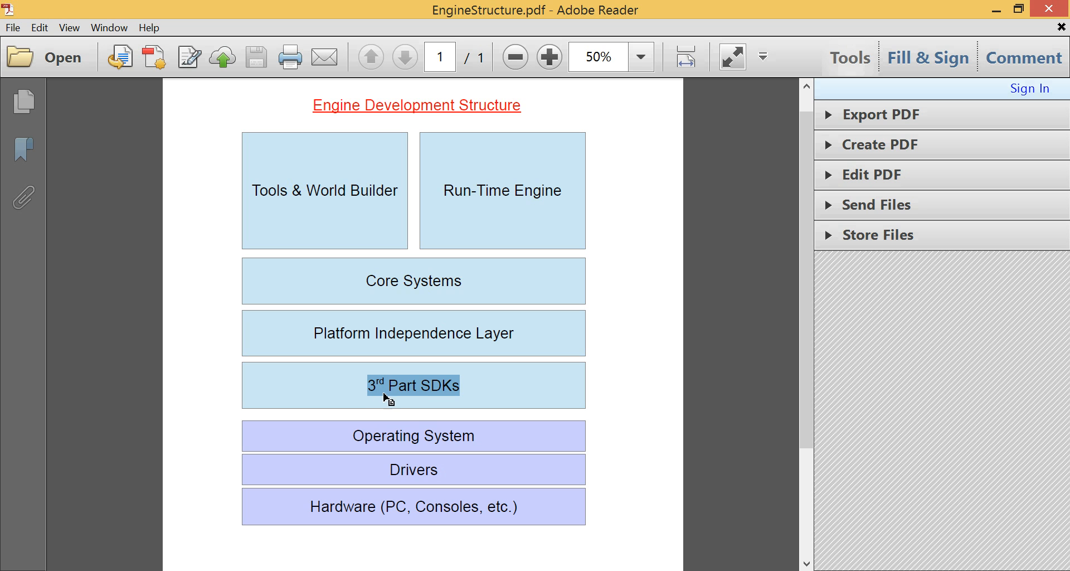
mouse_move(403, 390)
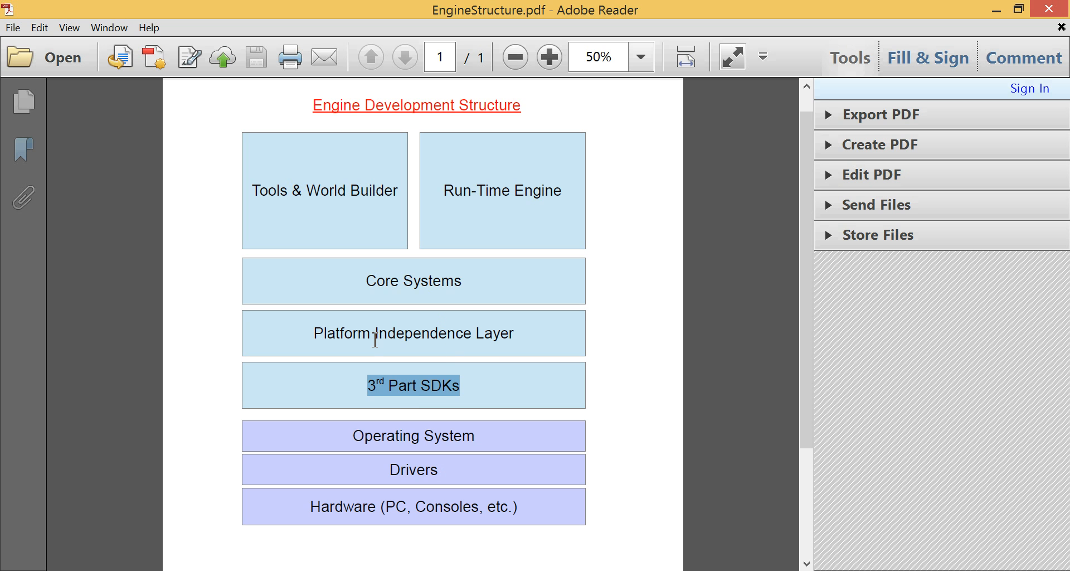
mouse_move(469, 382)
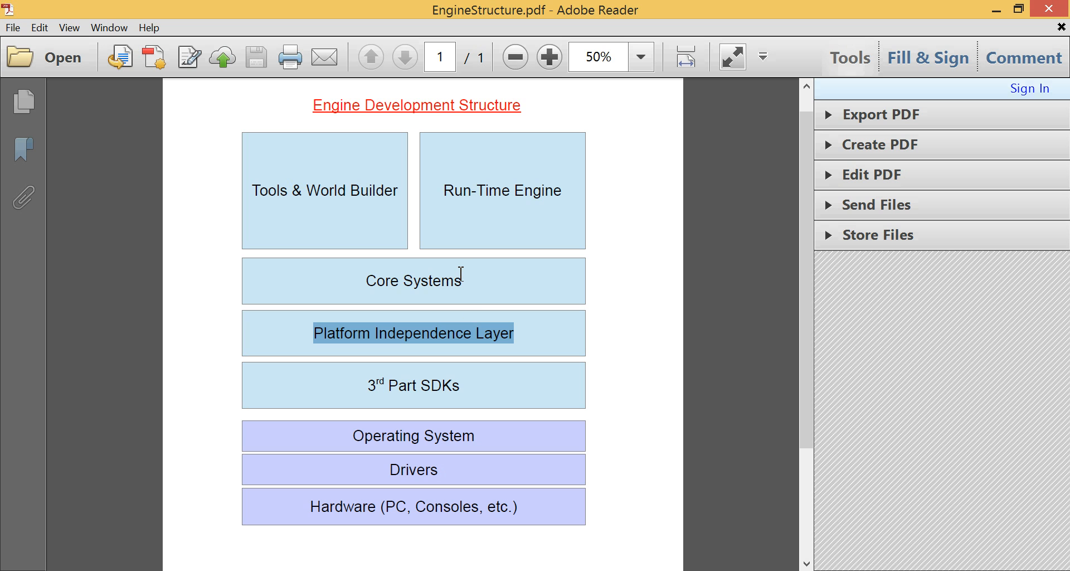
mouse_move(603, 310)
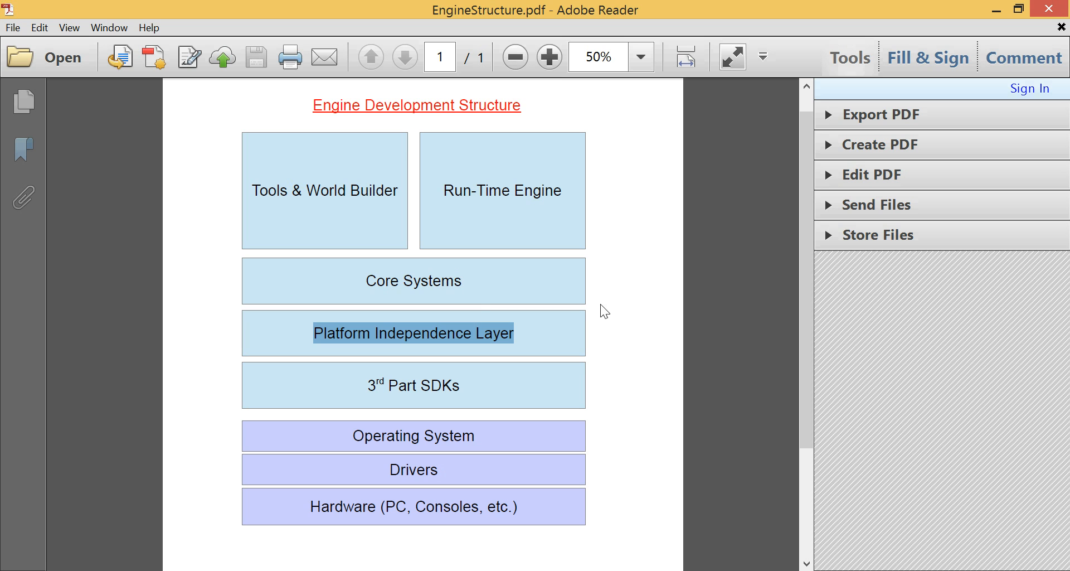
- Mark the Core Systems label, then the word Builder
double_click(413, 281)
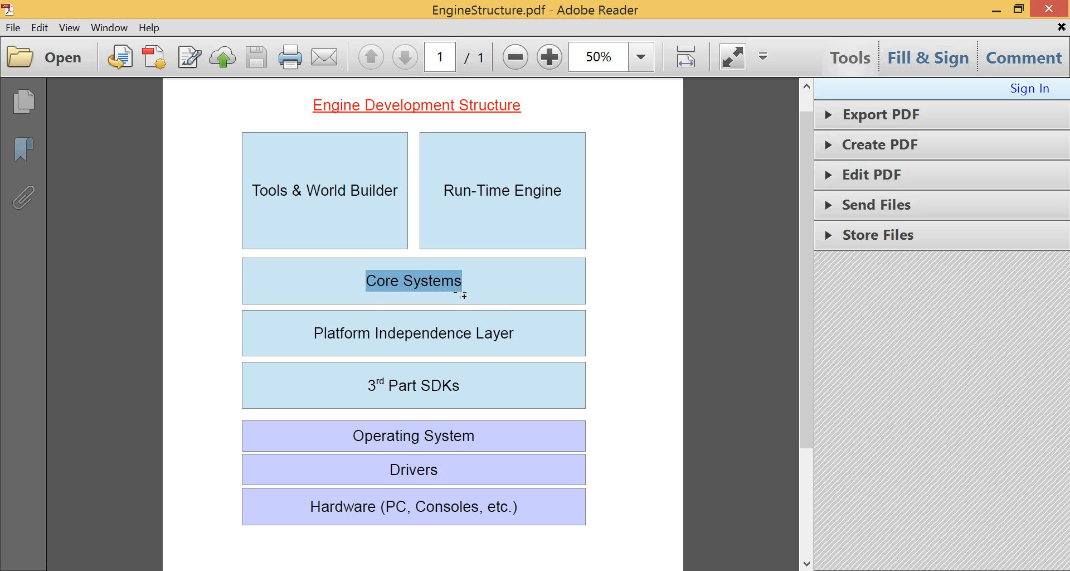
mouse_move(499, 310)
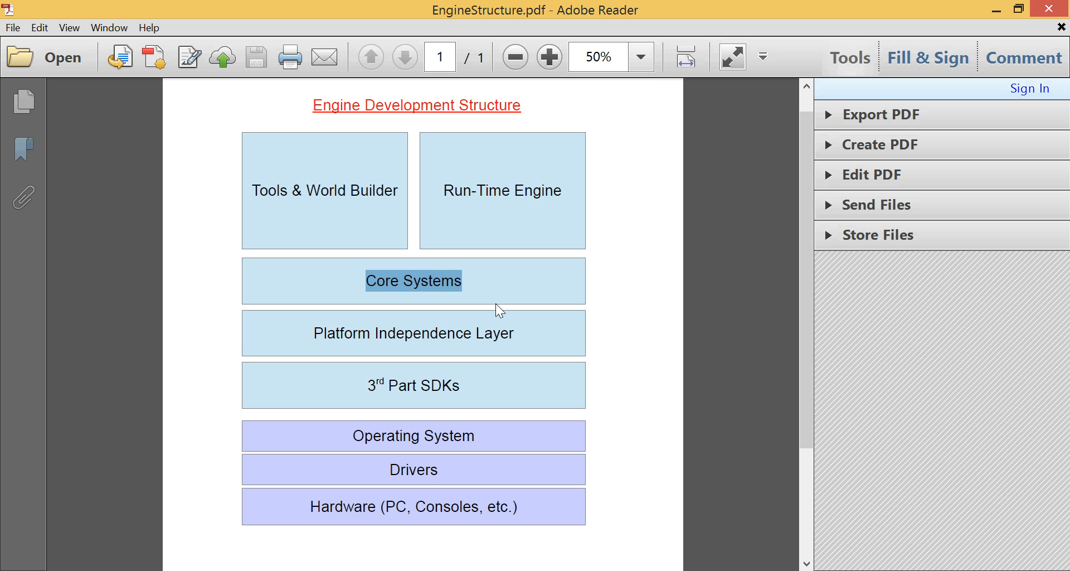
mouse_move(467, 190)
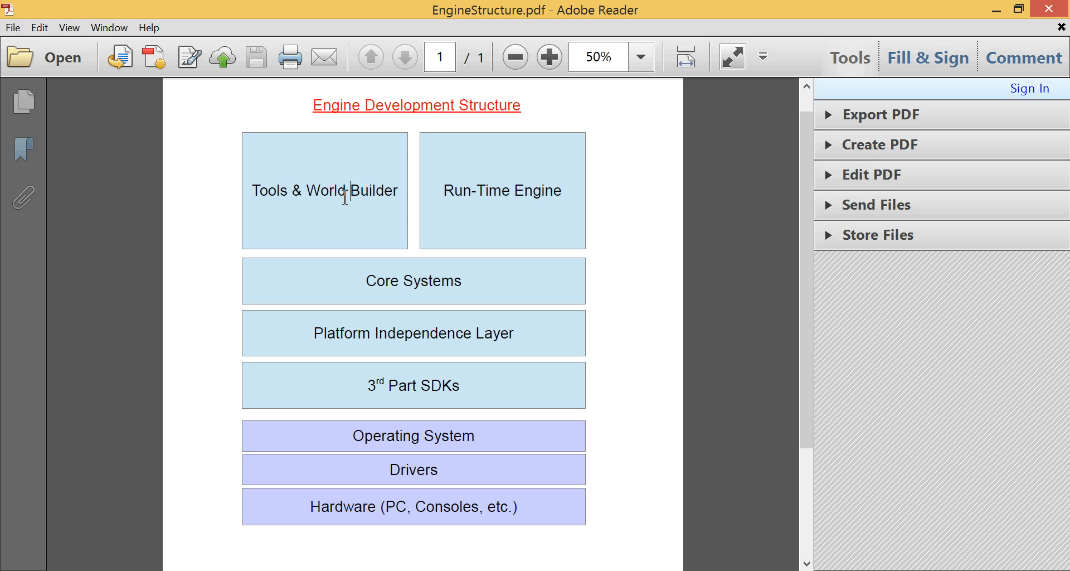
double_click(383, 191)
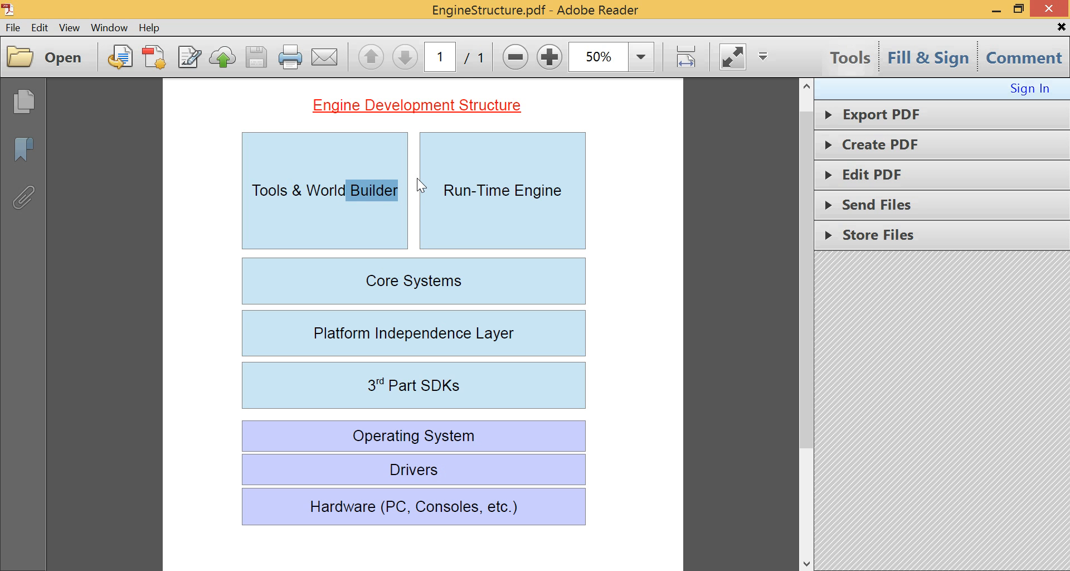
mouse_move(497, 223)
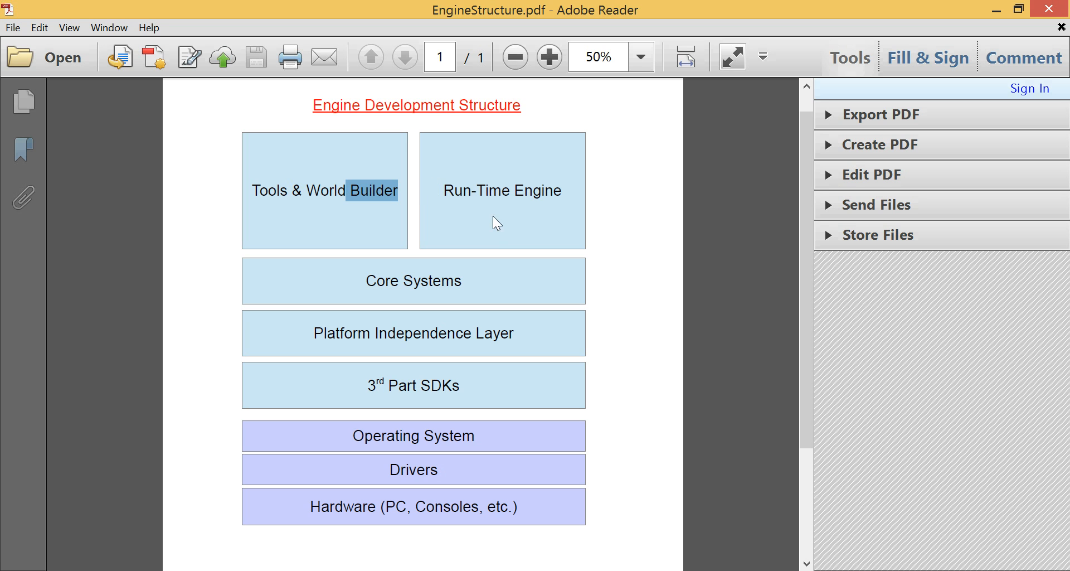
- Mark the Run-Time Engine layer label
double_click(501, 191)
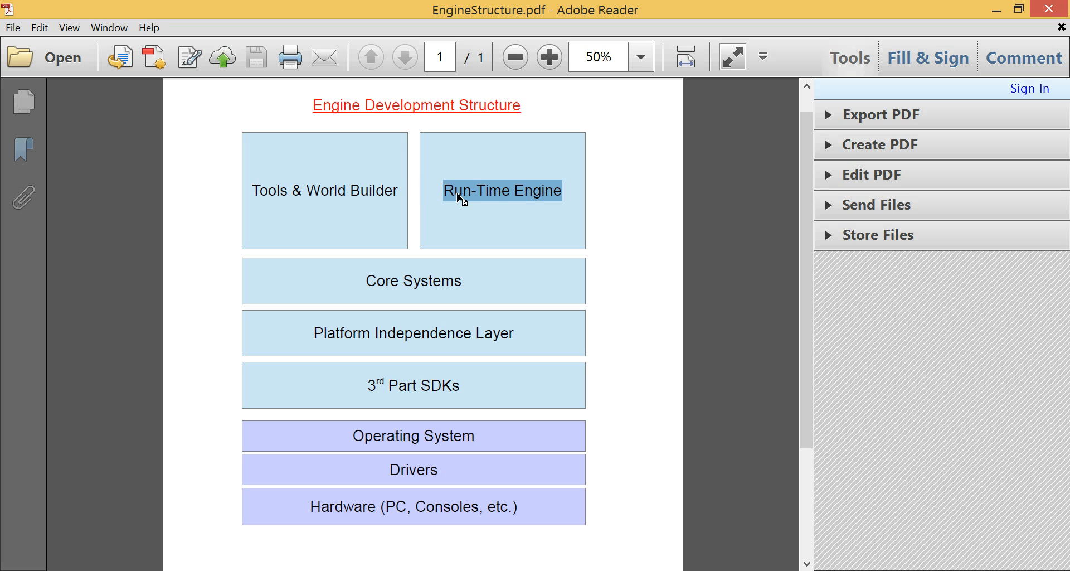
mouse_move(578, 176)
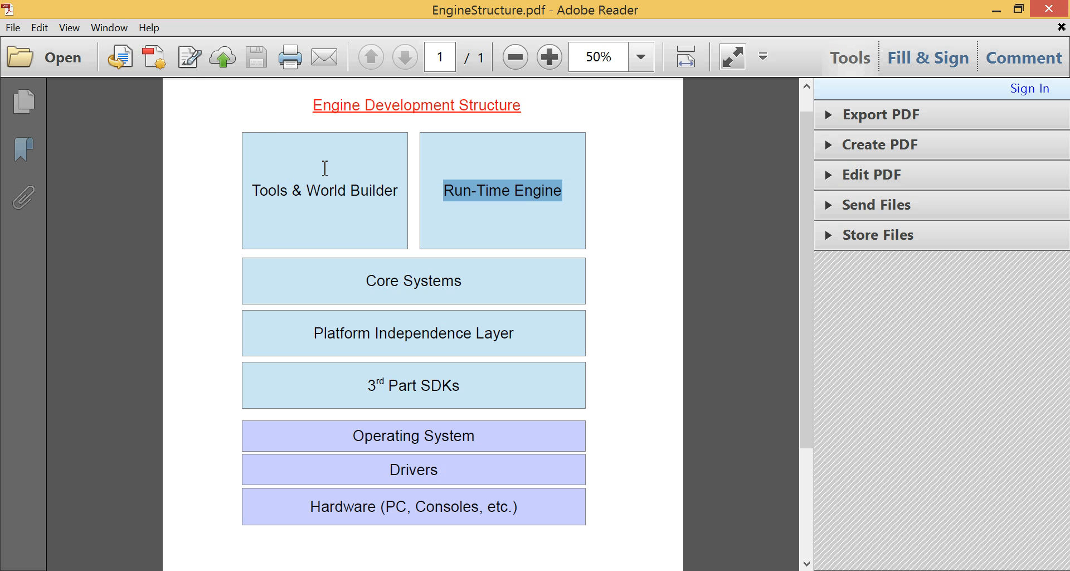
- Select the full Tools & World Builder label in its diagram box
double_click(324, 190)
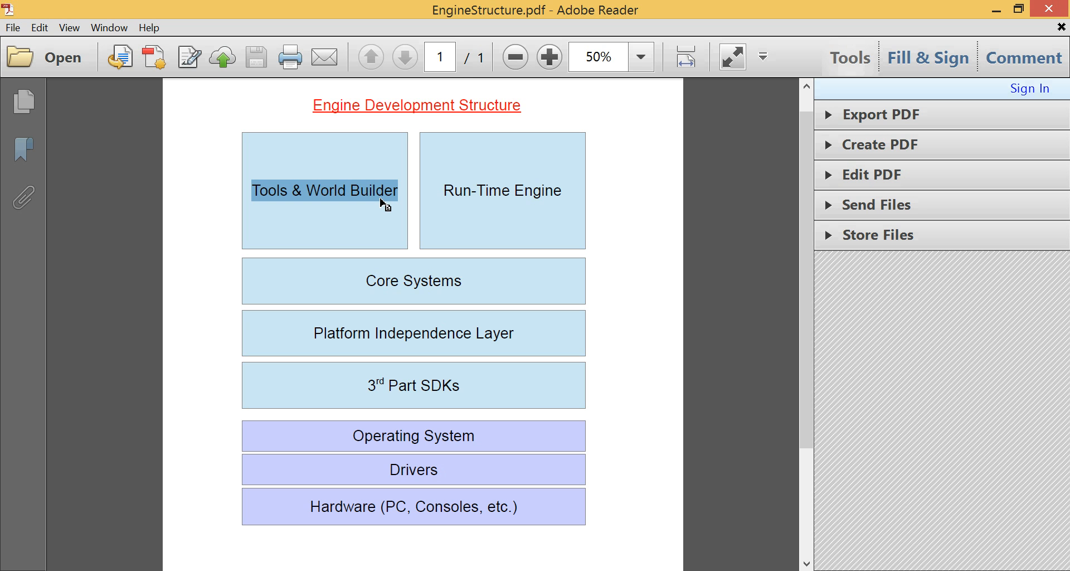
mouse_move(451, 189)
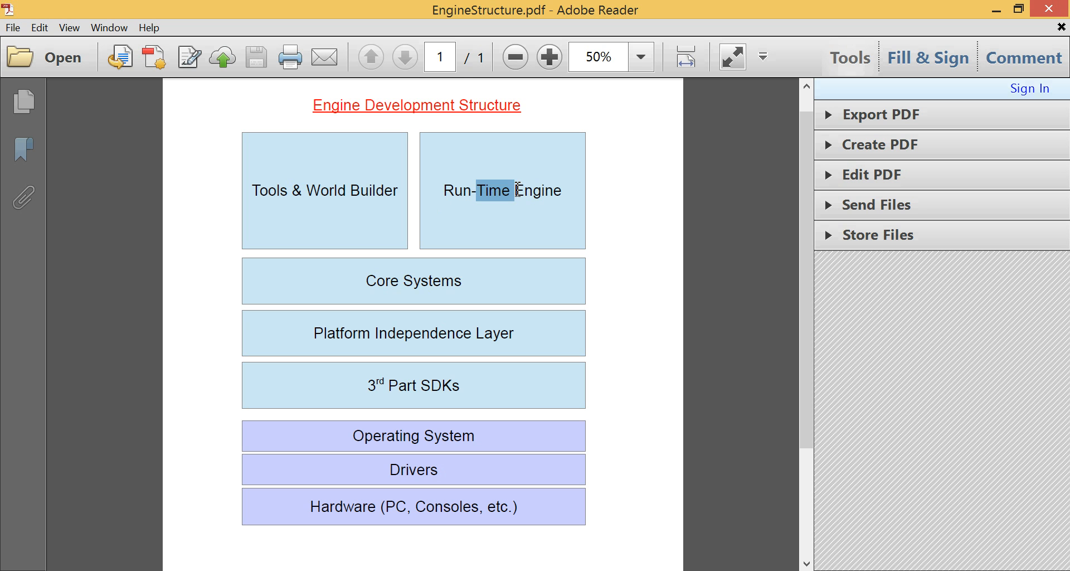
mouse_move(518, 195)
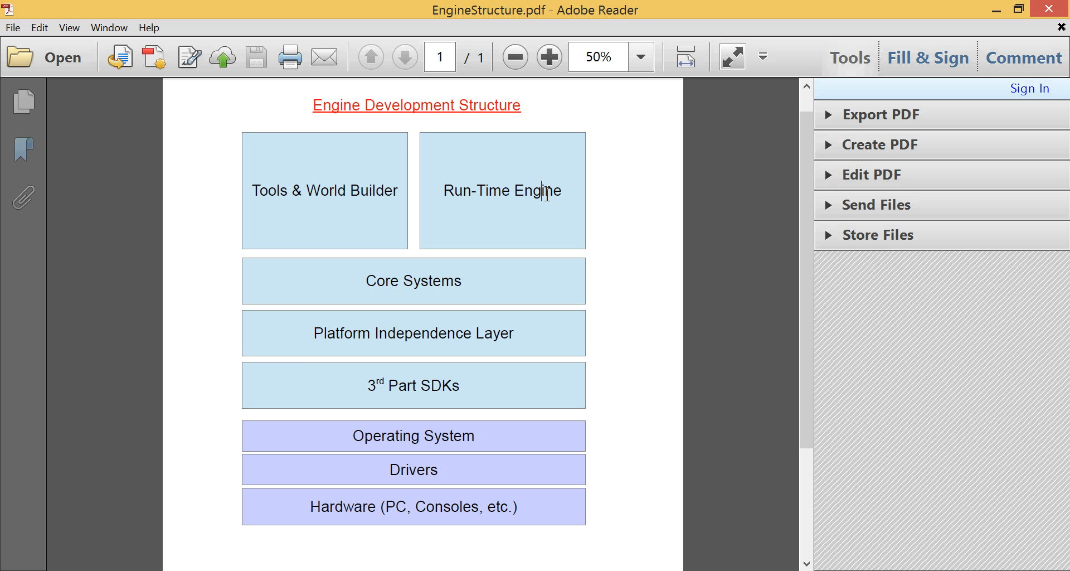
double_click(537, 191)
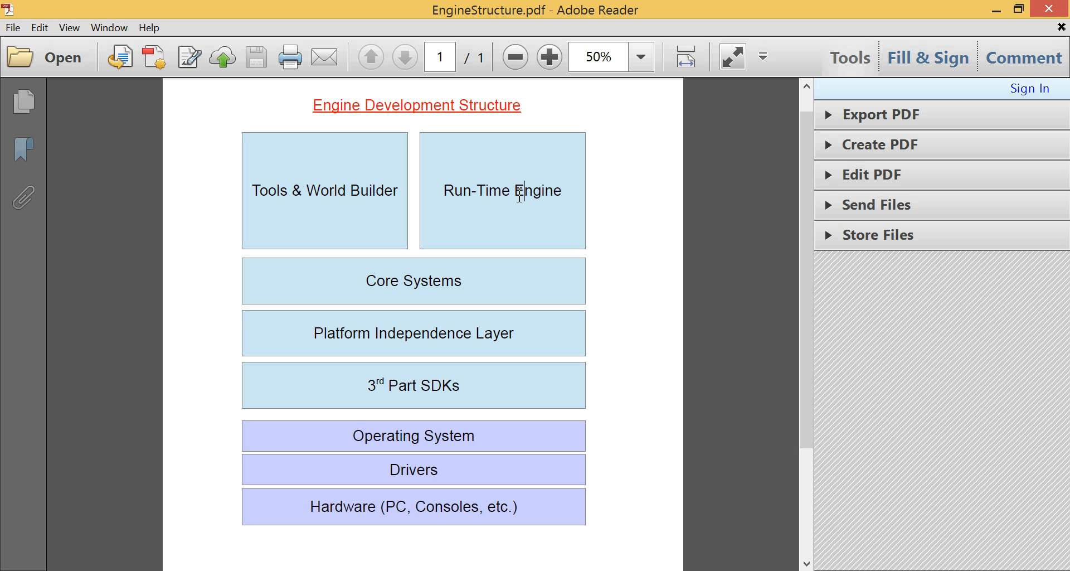
mouse_move(495, 196)
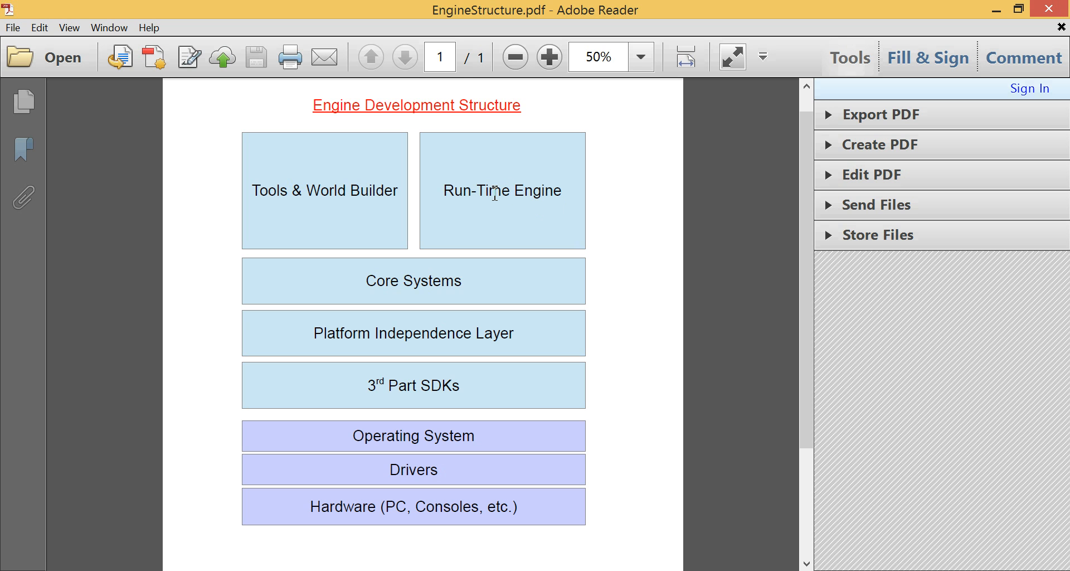
mouse_move(497, 190)
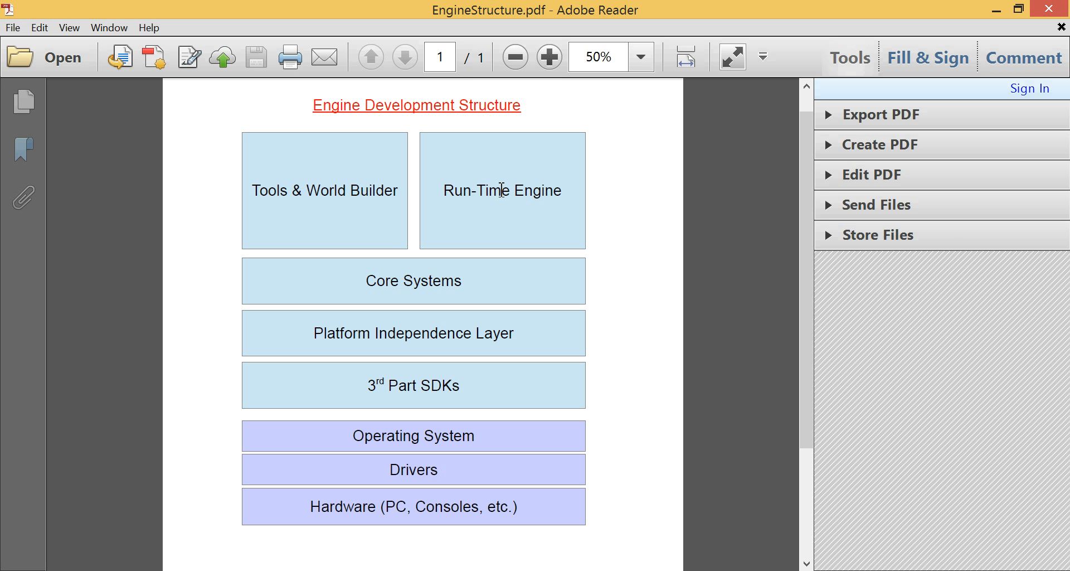
mouse_move(402, 224)
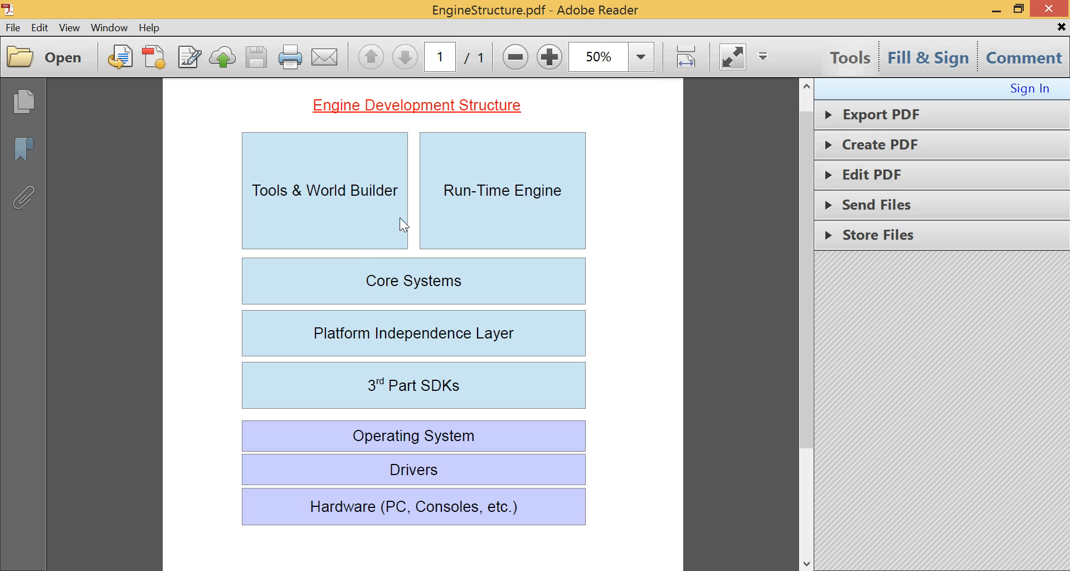
mouse_move(335, 210)
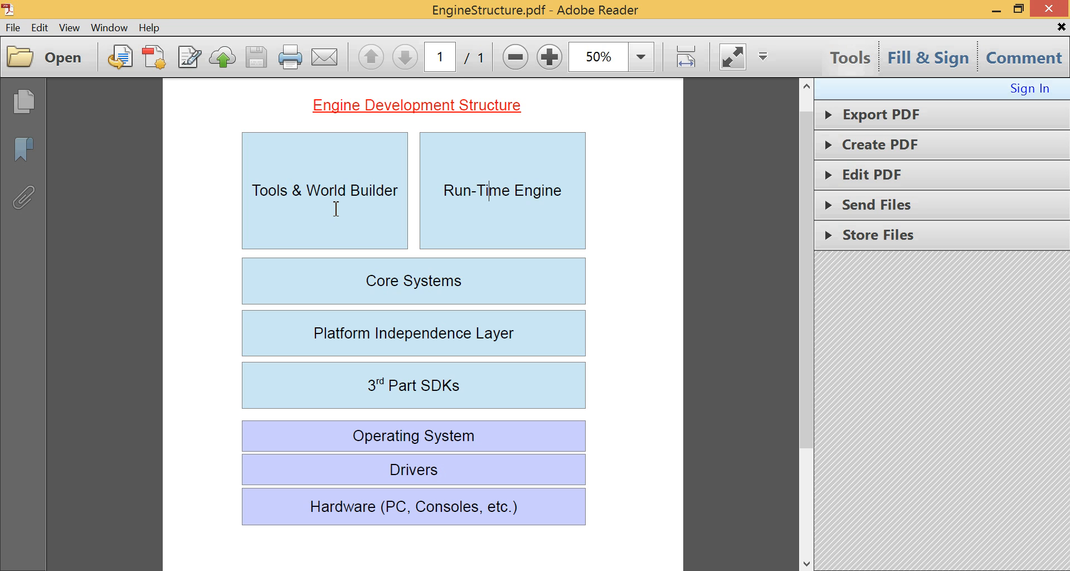
mouse_move(432, 314)
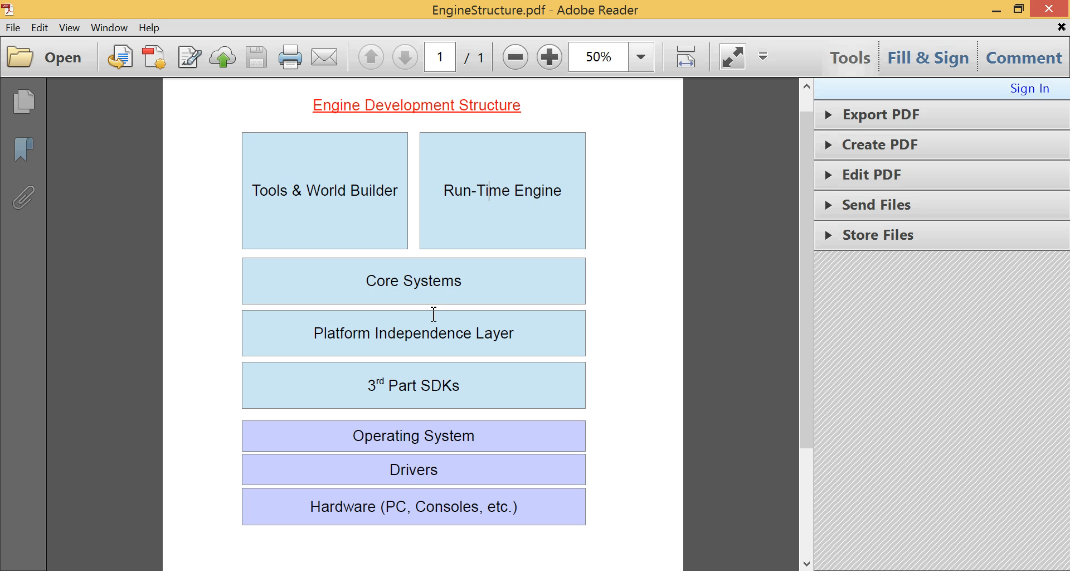